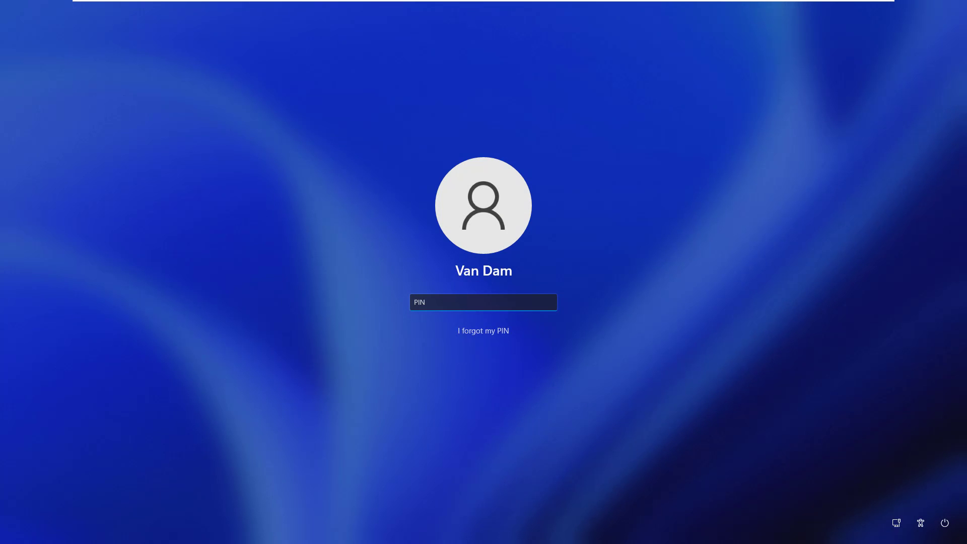
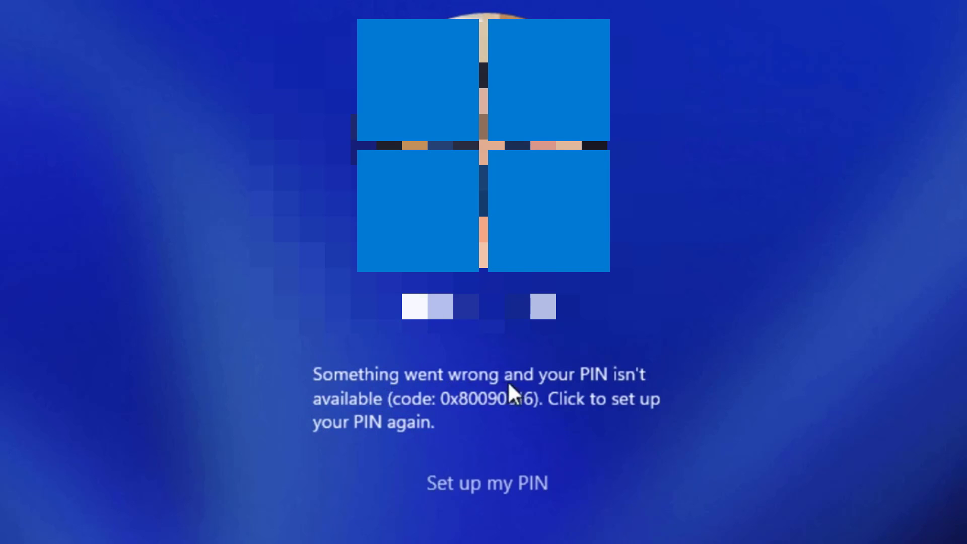
{"action": "mouse_move", "coordinate": [427, 404]}
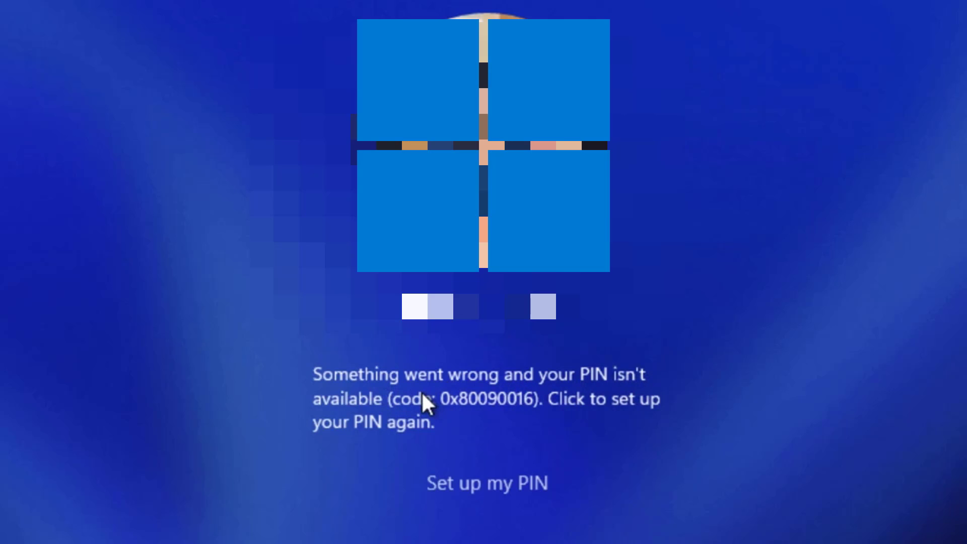
{"action": "mouse_move", "coordinate": [589, 411]}
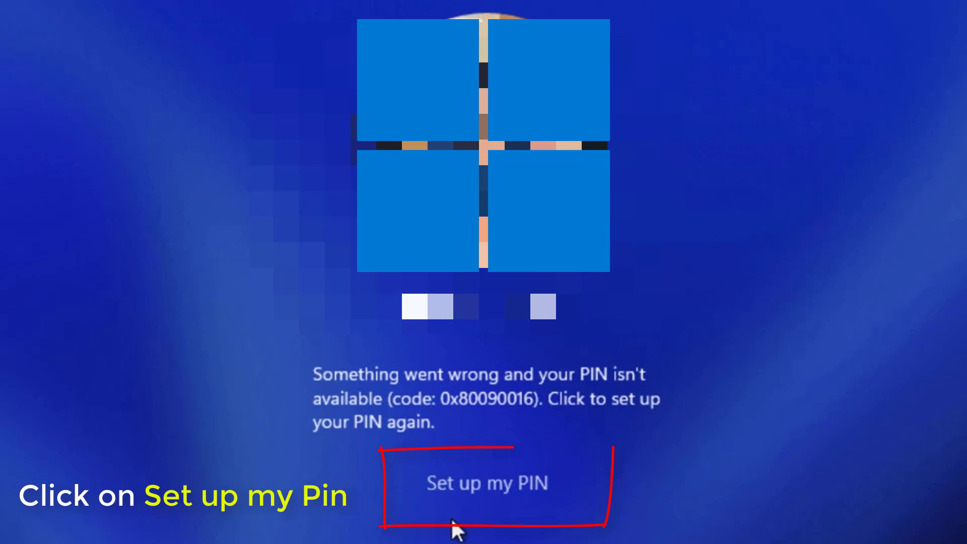
{"action": "left_click", "coordinate": [486, 482]}
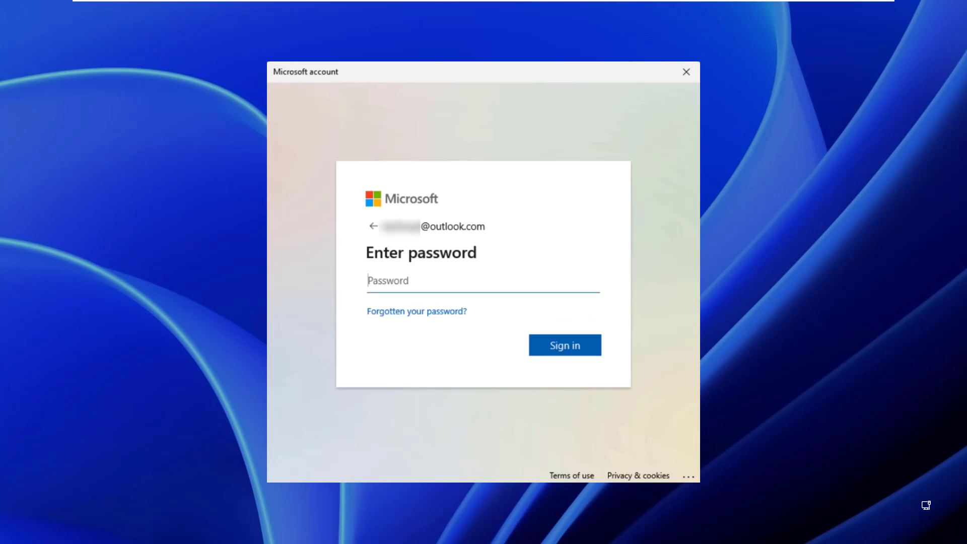
- Sign in to the Microsoft account with the account password
{"action": "type", "text": "password"}
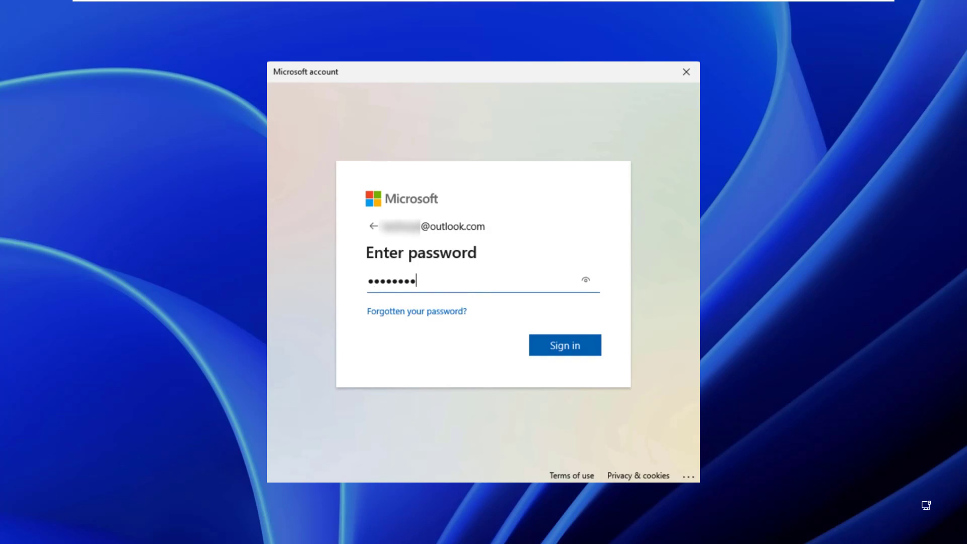
{"action": "left_click", "coordinate": [563, 344]}
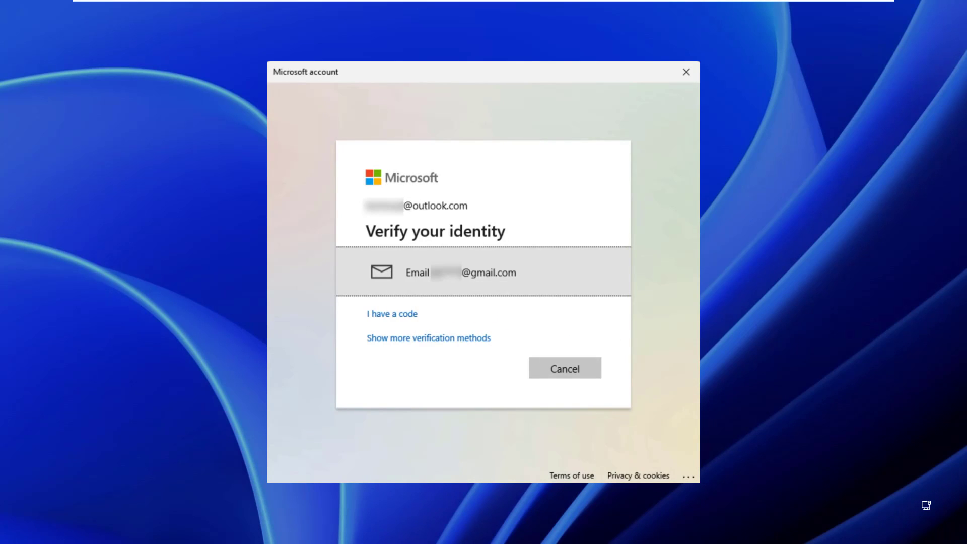
{"action": "mouse_move", "coordinate": [499, 308]}
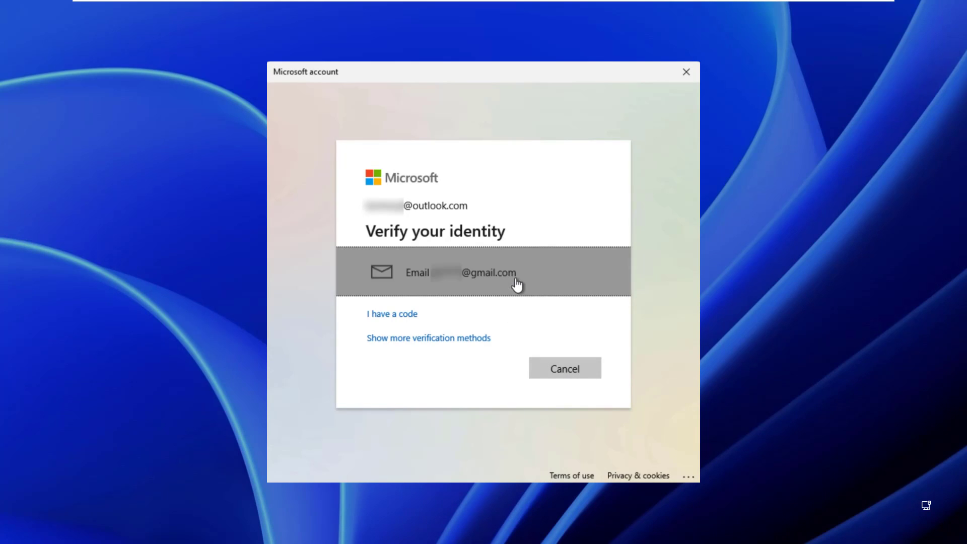
{"action": "left_click", "coordinate": [482, 272]}
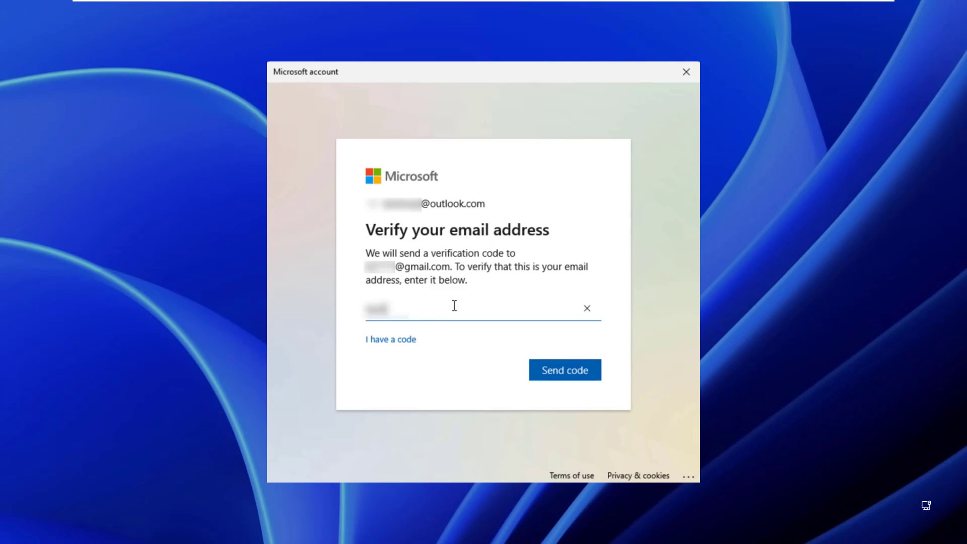
{"action": "type", "text": "@gmail.com"}
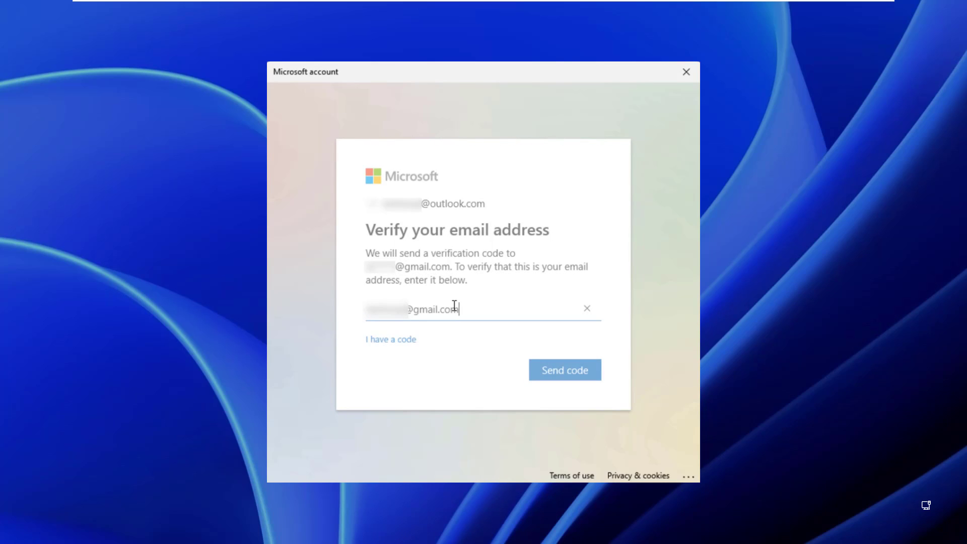
{"action": "left_click", "coordinate": [564, 370]}
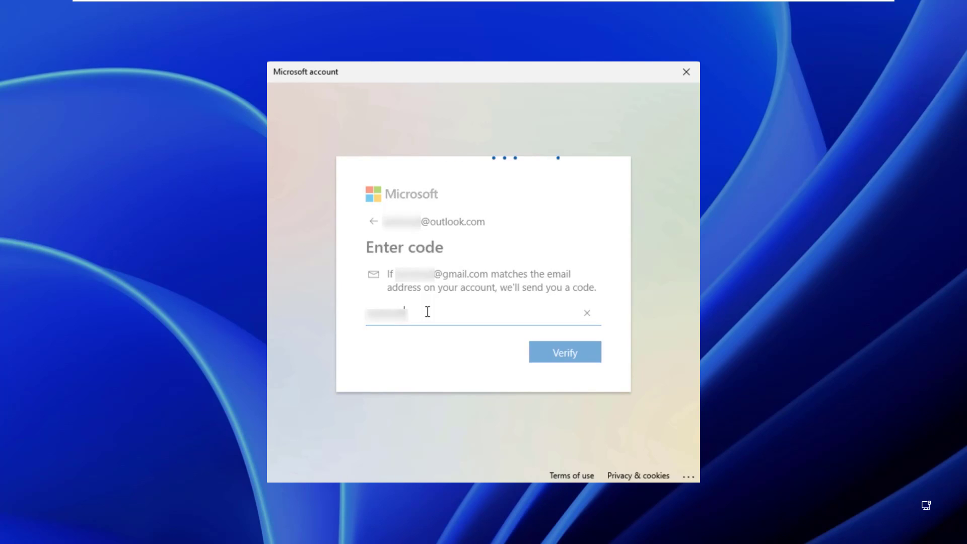
{"action": "left_click", "coordinate": [564, 352]}
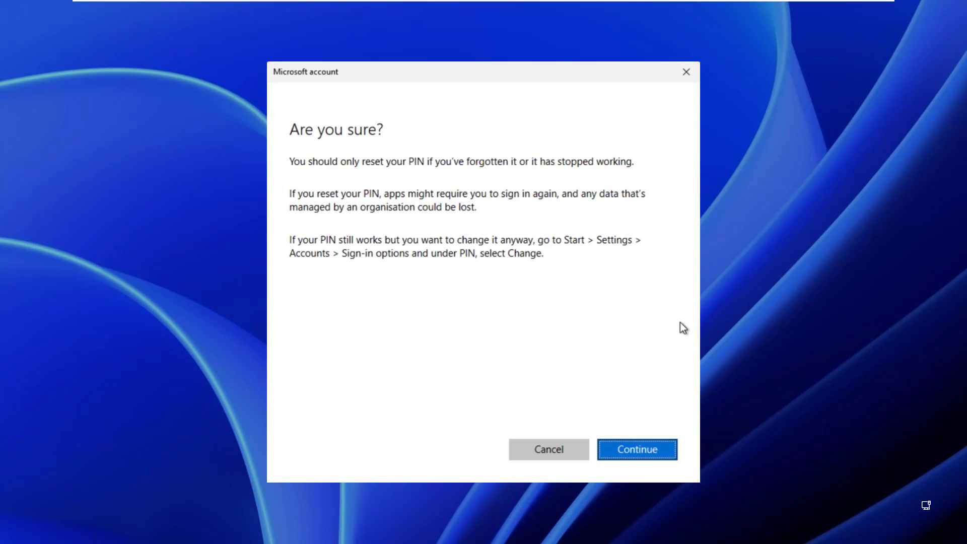
{"action": "mouse_move", "coordinate": [599, 243]}
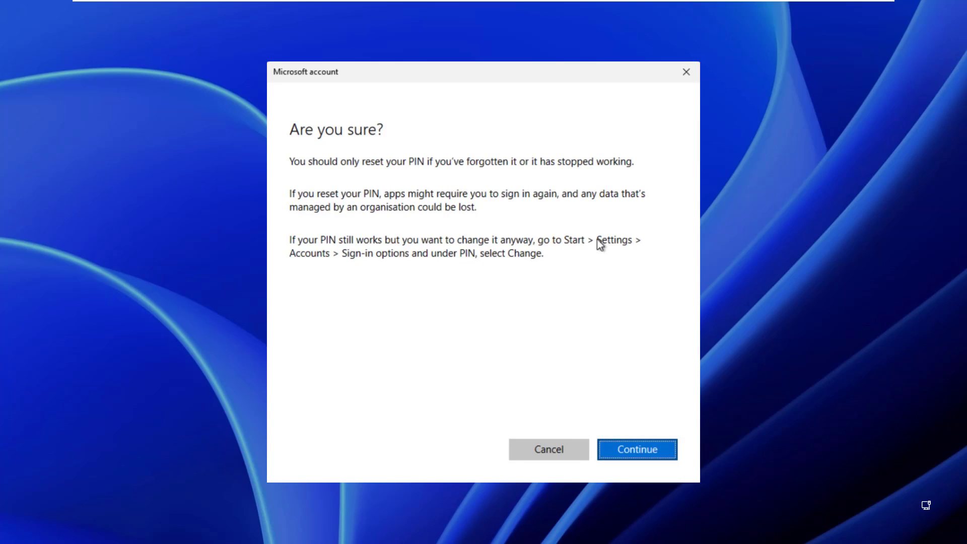
{"action": "mouse_move", "coordinate": [622, 457]}
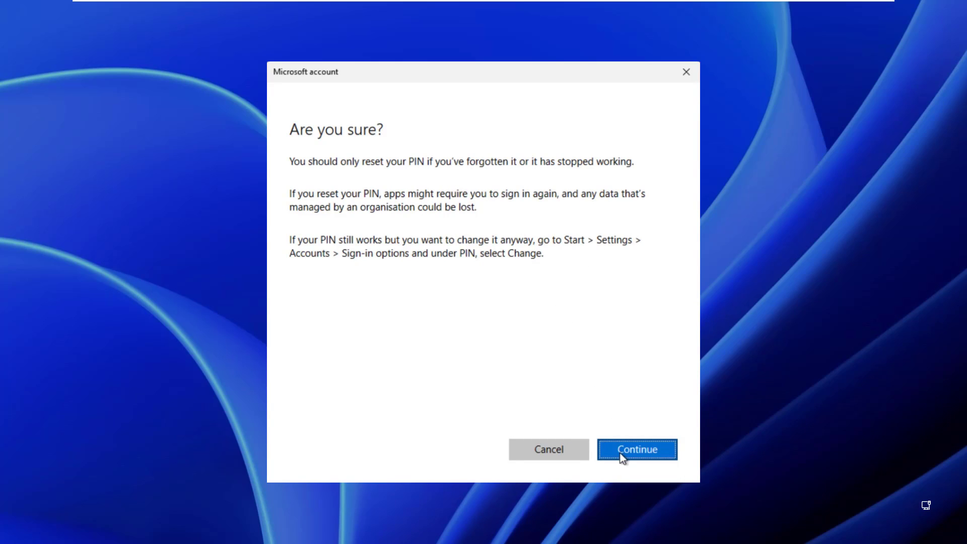
- Continue past the 'Are you sure?' PIN reset warning
{"action": "left_click", "coordinate": [637, 450]}
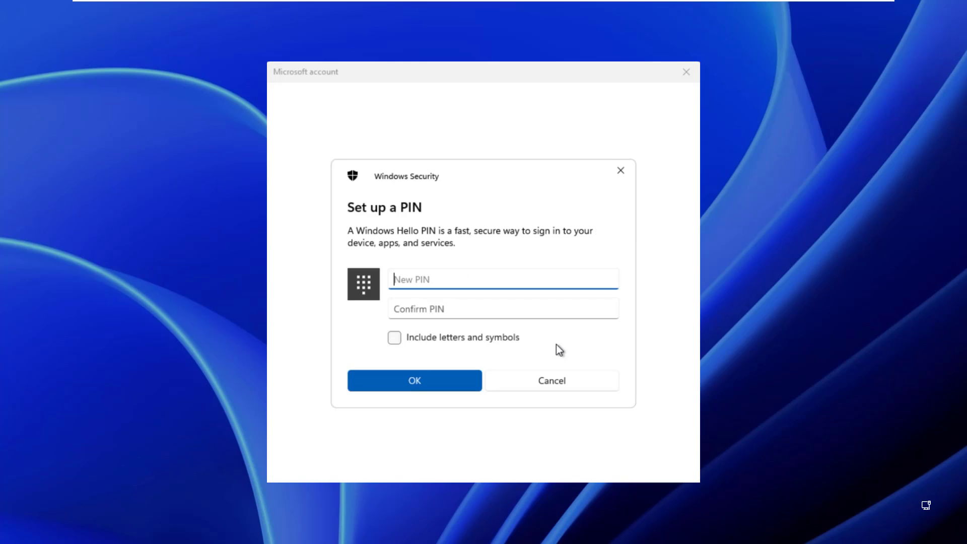
{"action": "mouse_move", "coordinate": [446, 279]}
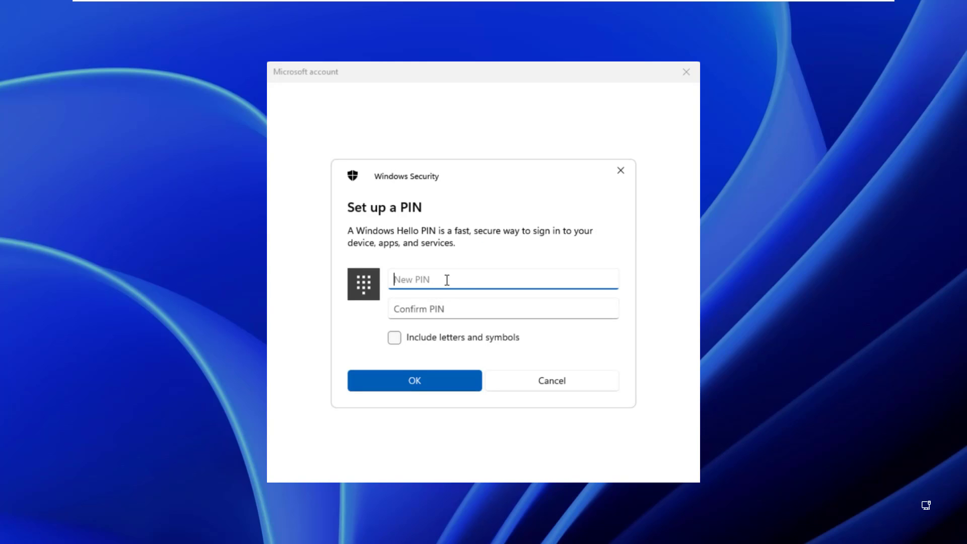
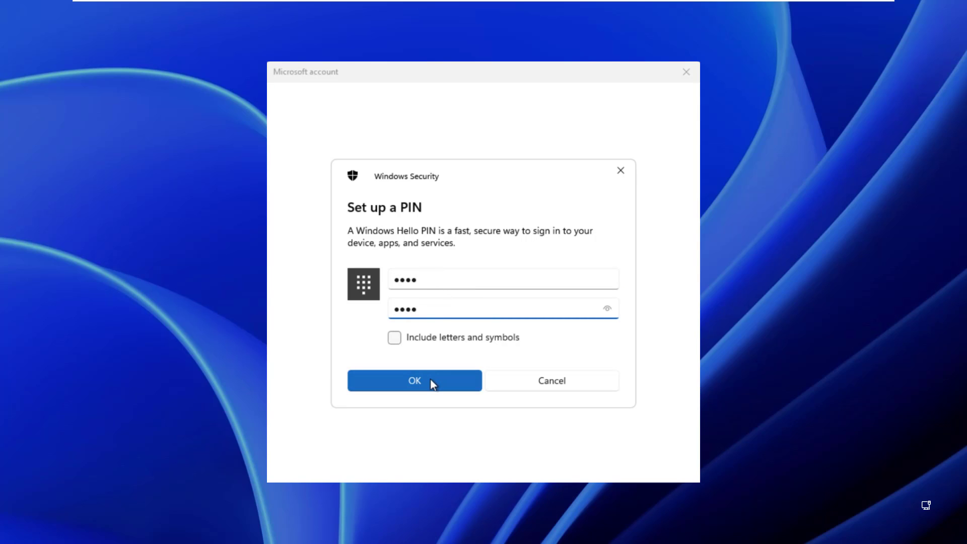
{"action": "left_click", "coordinate": [413, 381]}
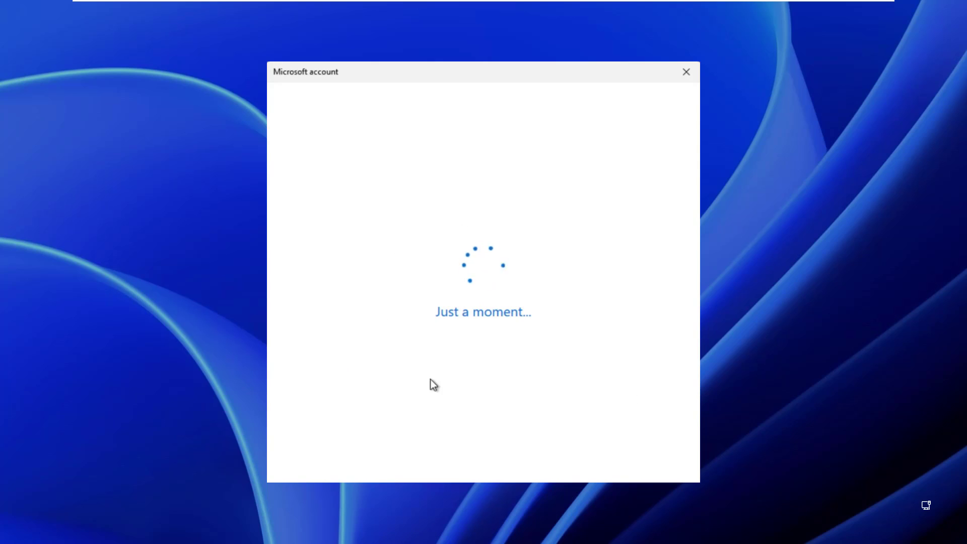